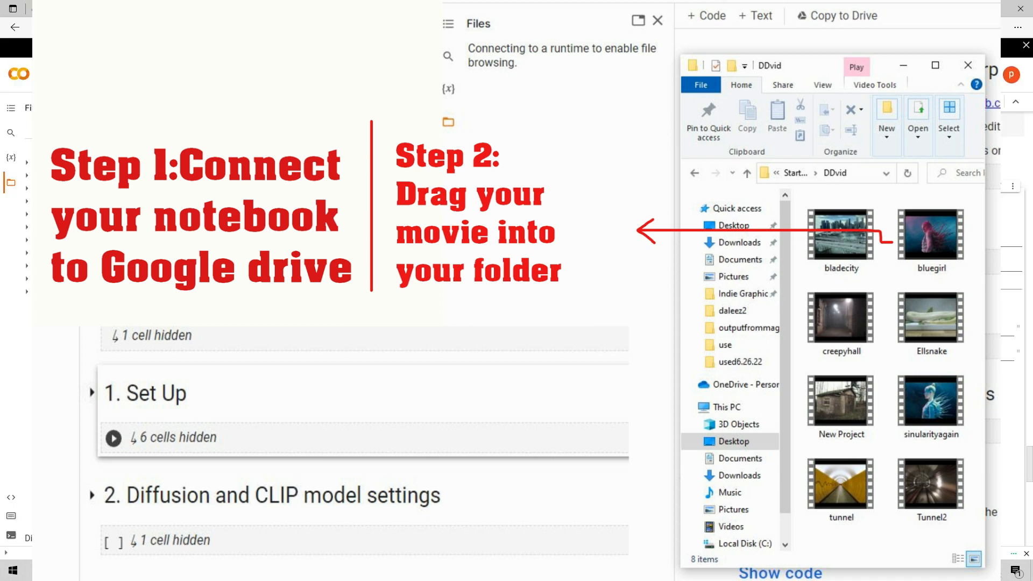
pyautogui.moveTo(1019, 375)
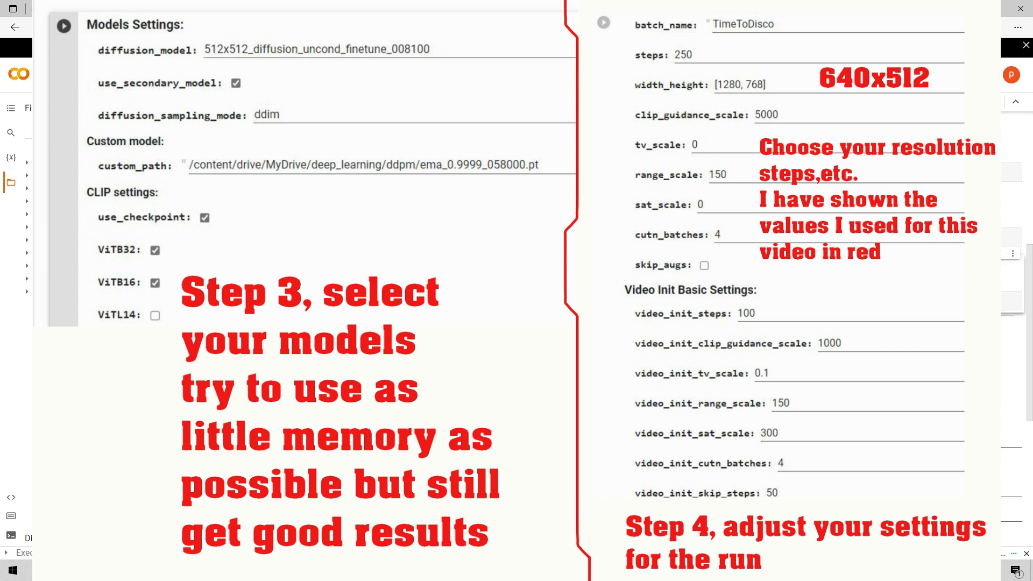
# Step: Collapse the Diffusion and CLIP model settings and expand the Settings section
pyautogui.scroll(-3)
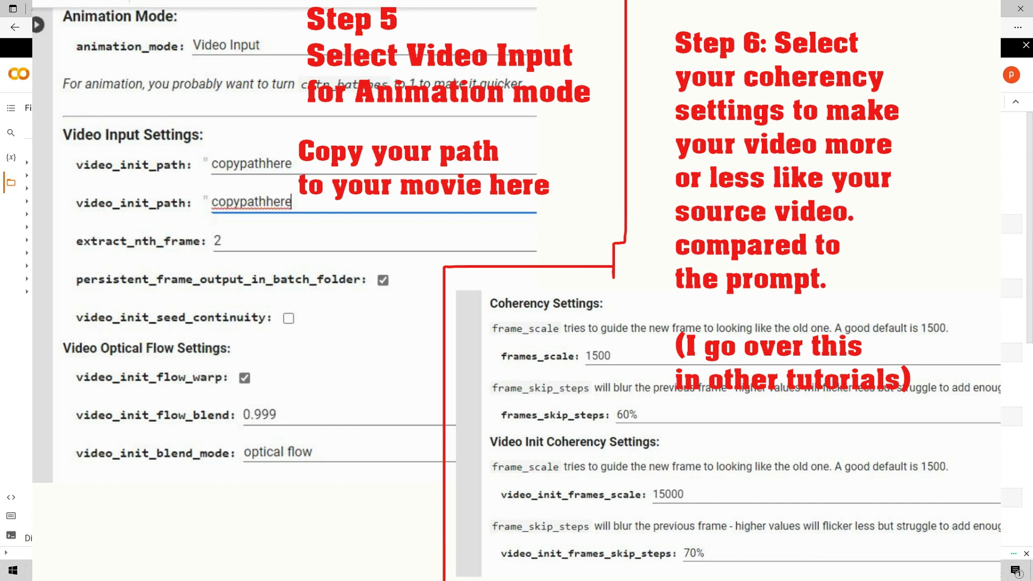
pyautogui.scroll(-3)
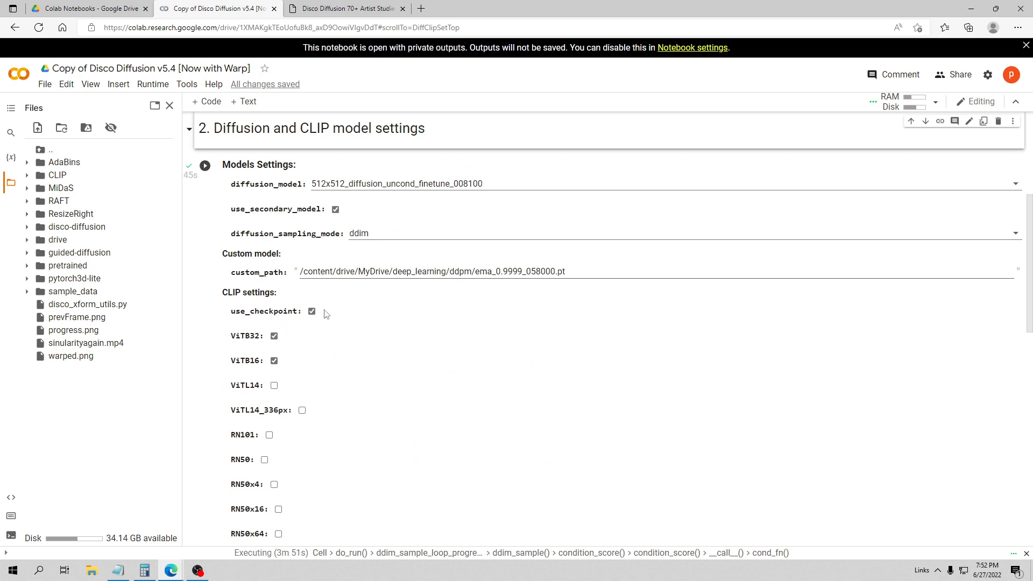
pyautogui.moveTo(319, 317)
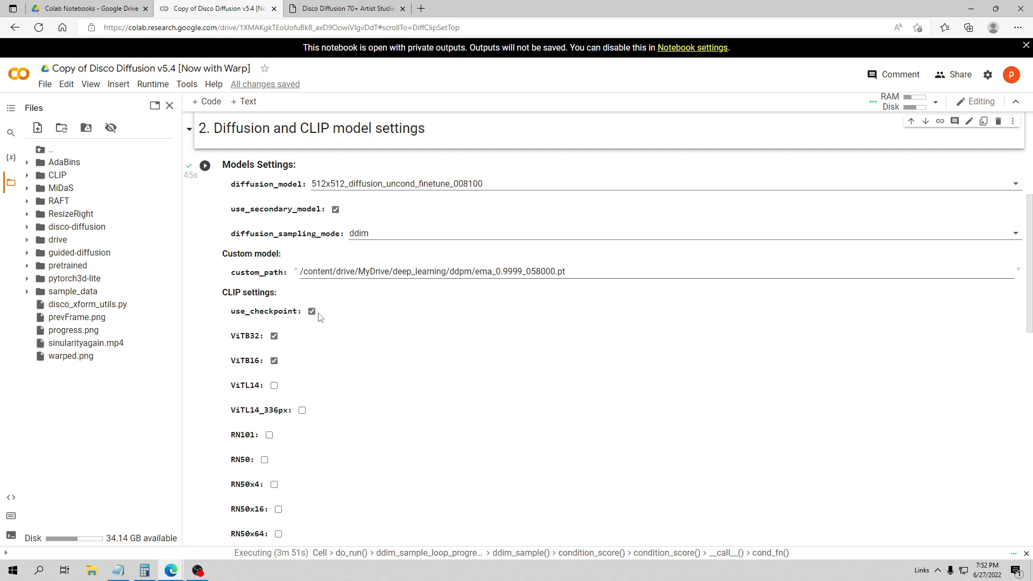
pyautogui.moveTo(297, 297)
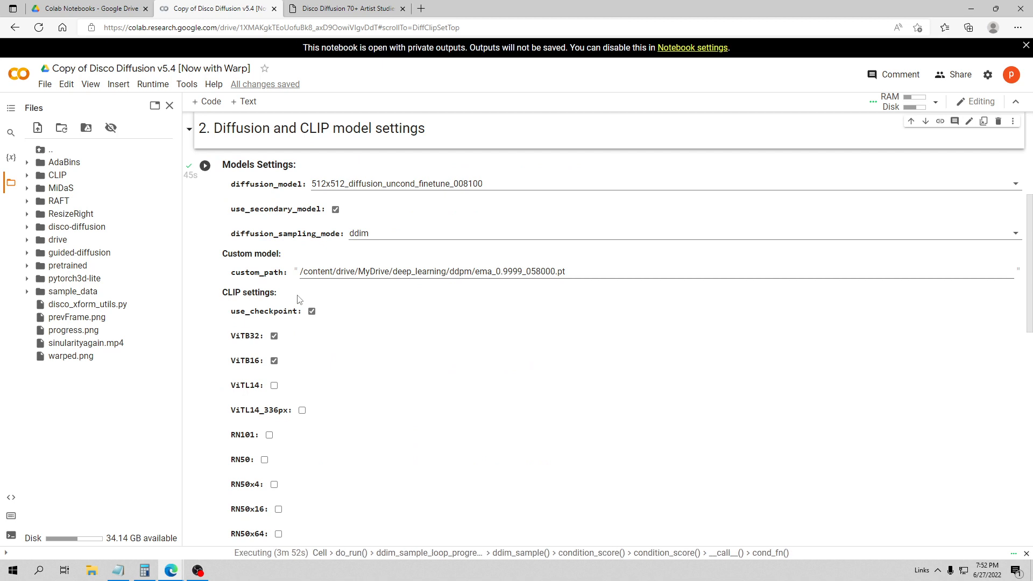
pyautogui.moveTo(304, 291)
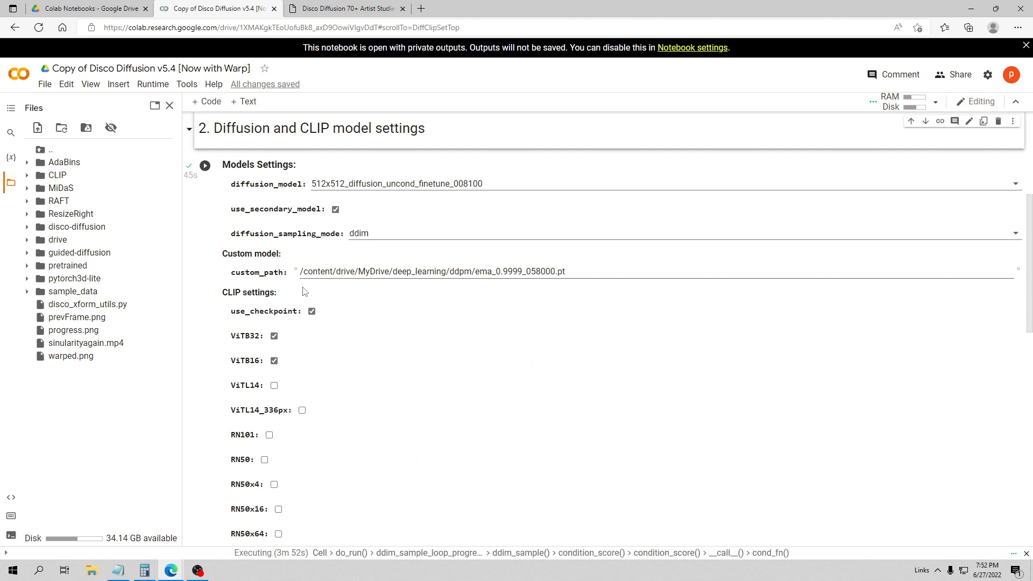
pyautogui.moveTo(278, 229)
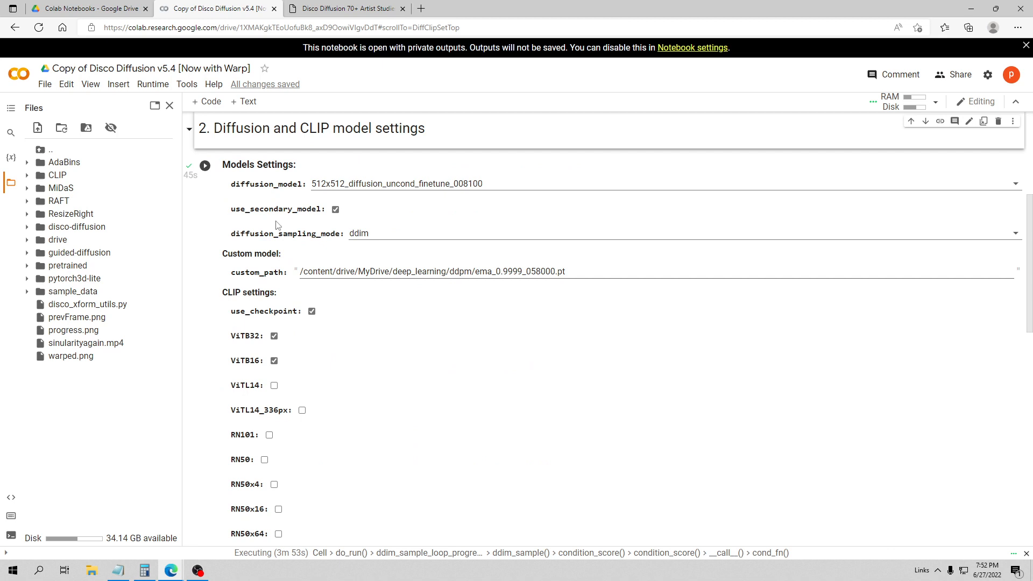
pyautogui.moveTo(206, 150)
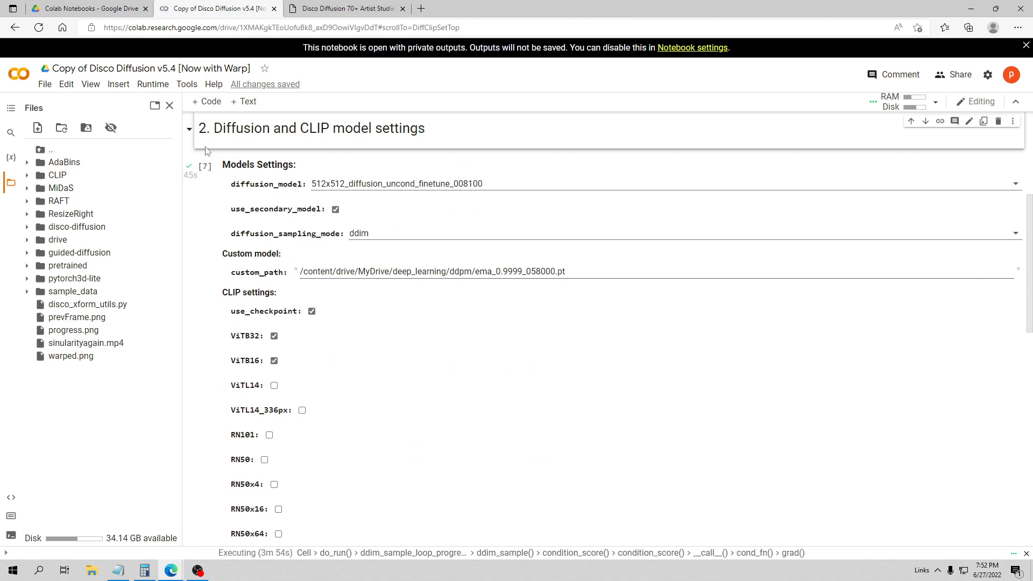
pyautogui.click(189, 129)
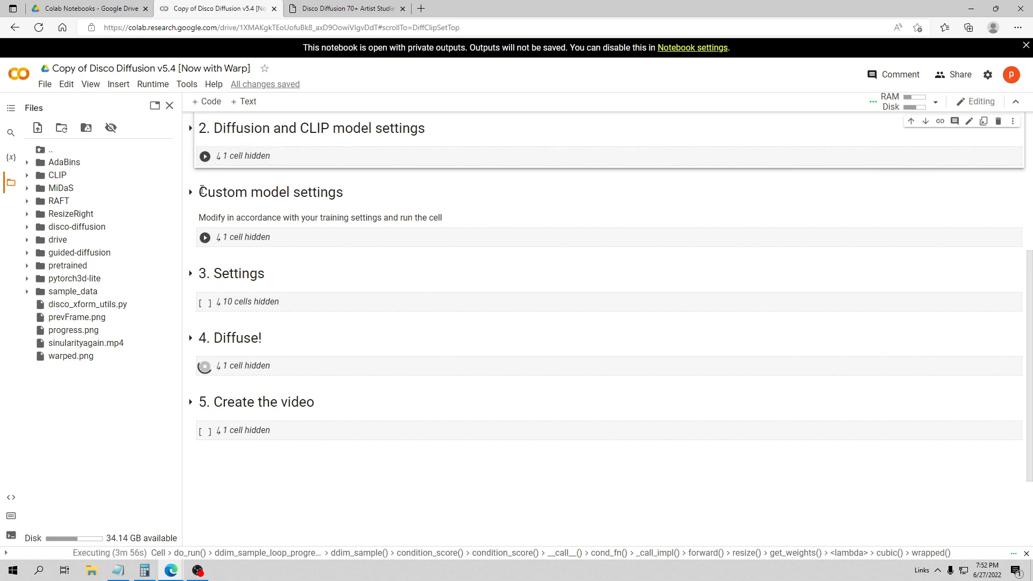
pyautogui.click(190, 193)
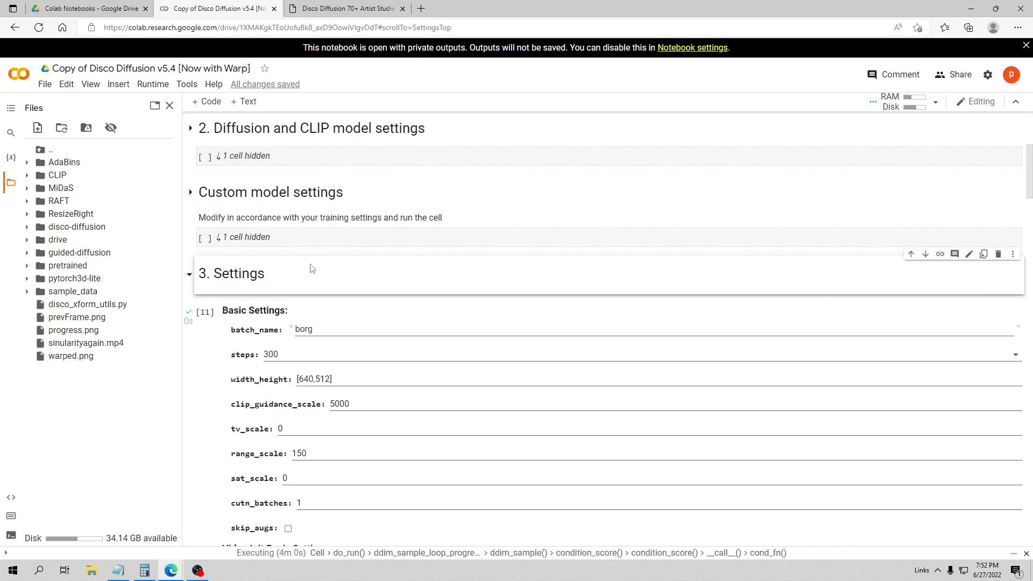
# Step: Review the Basic, Video Init and Animation settings: batch borg, 640x512, Video Input mode
pyautogui.scroll(-3)
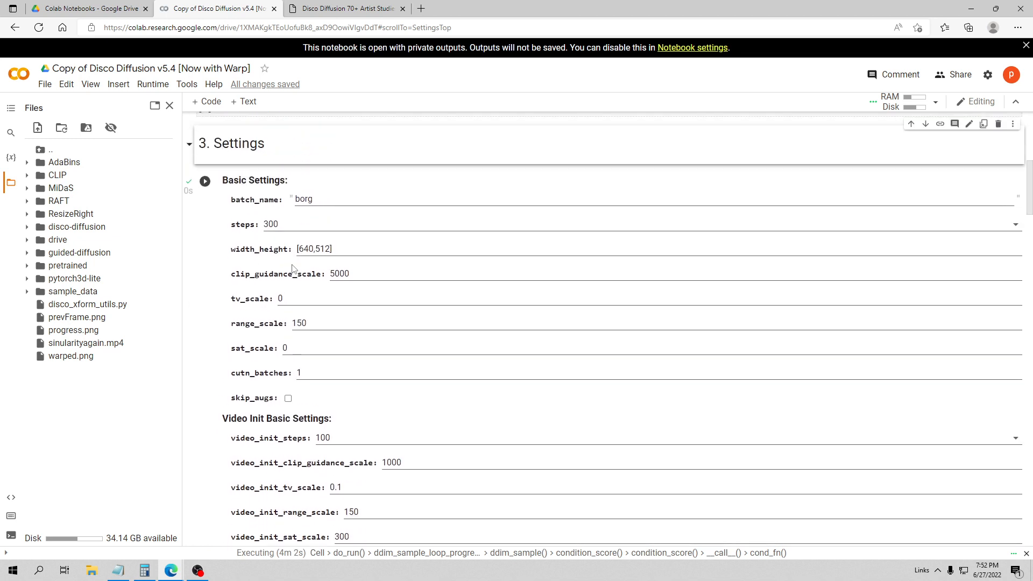
pyautogui.moveTo(283, 261)
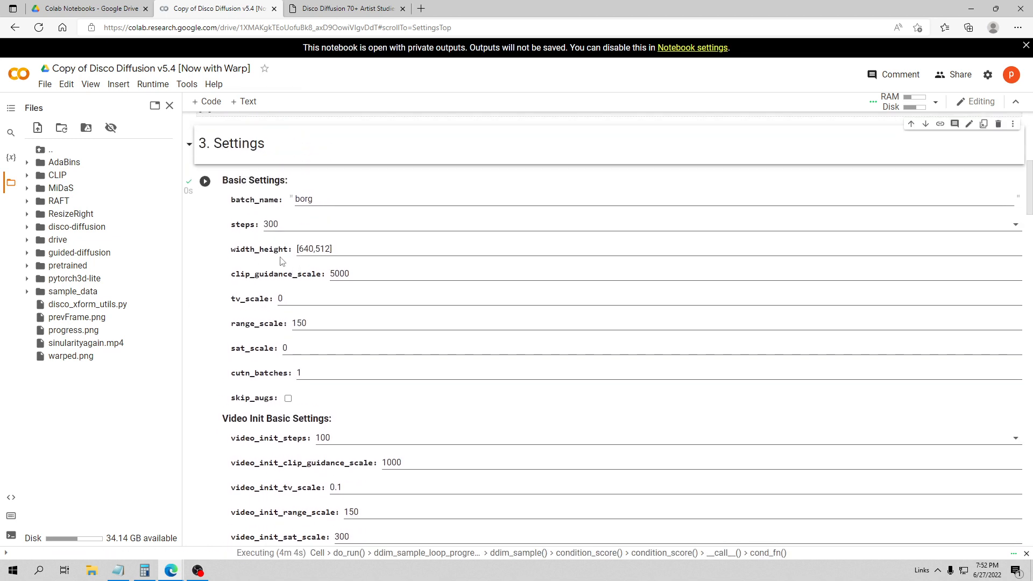
pyautogui.moveTo(347, 249)
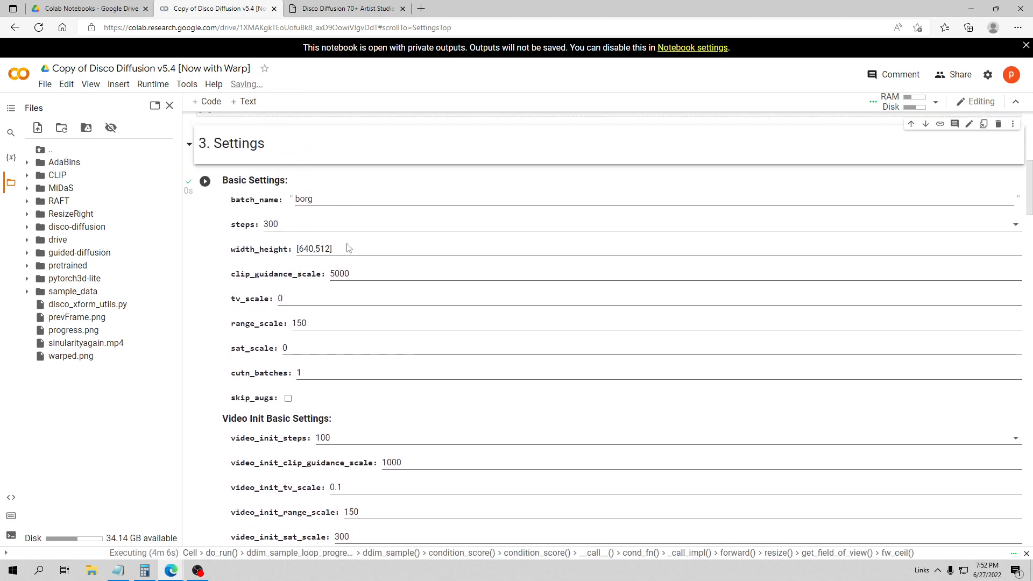
pyautogui.scroll(-3)
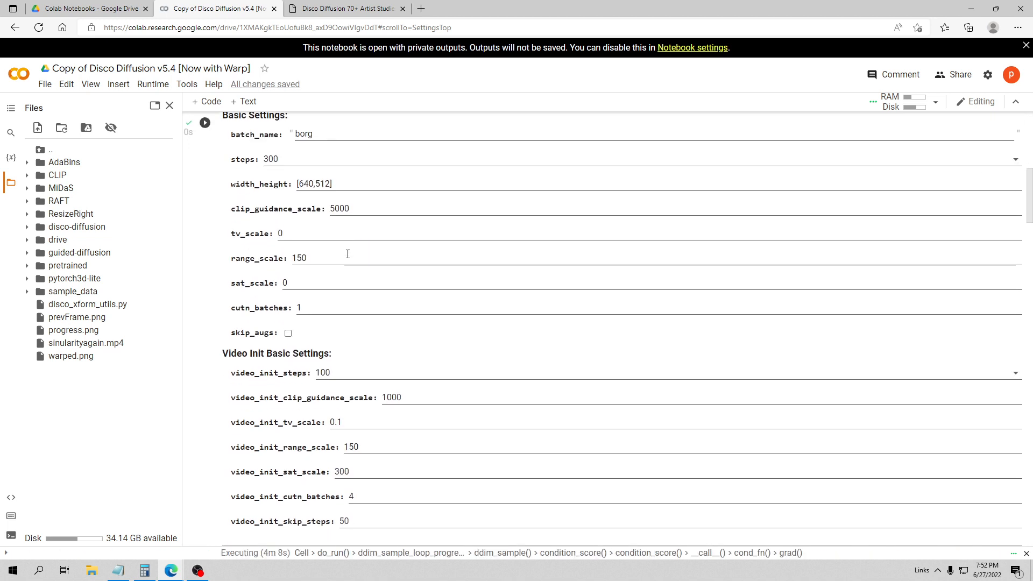
pyautogui.scroll(-3)
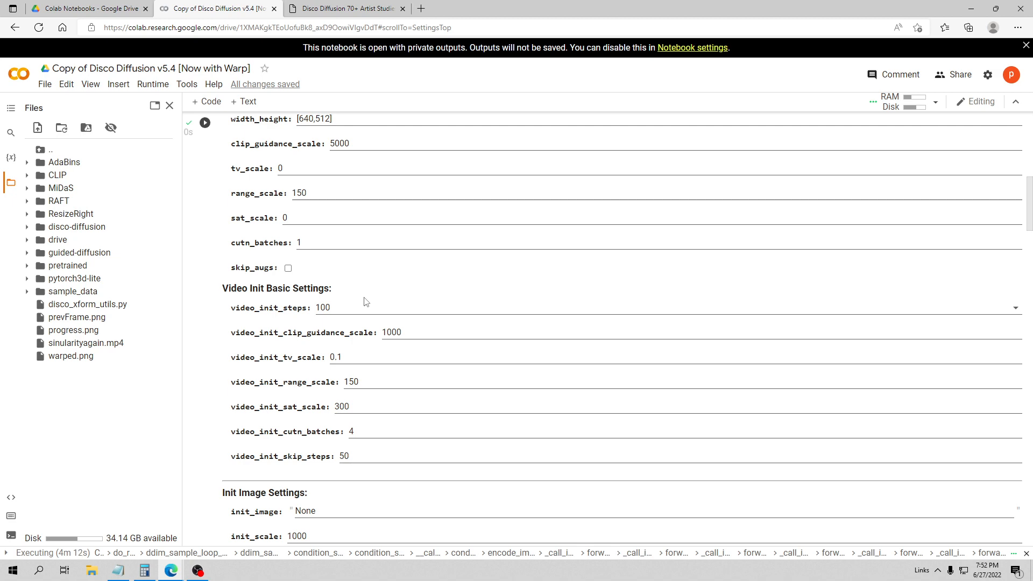
pyautogui.scroll(-3)
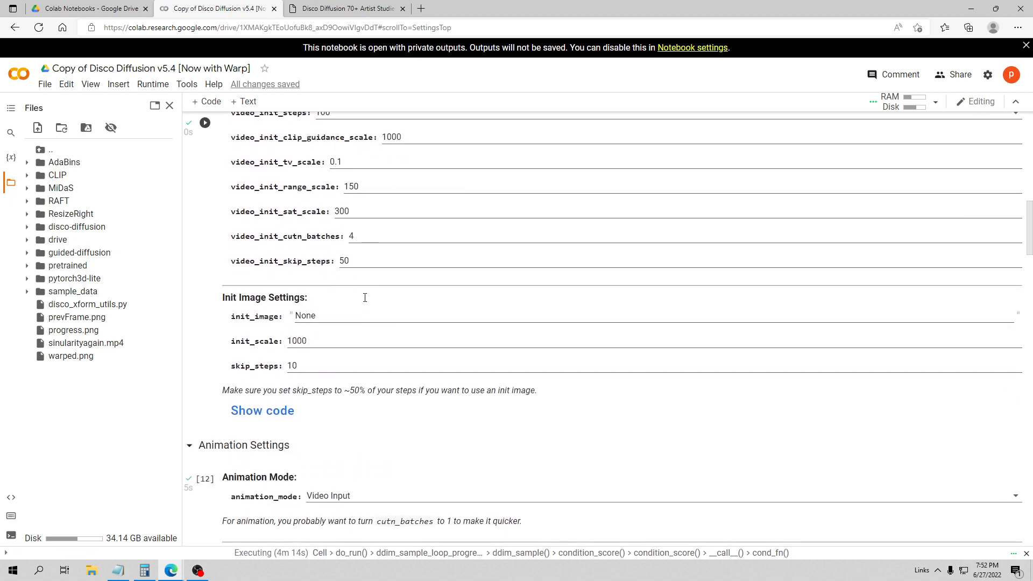
pyautogui.scroll(-3)
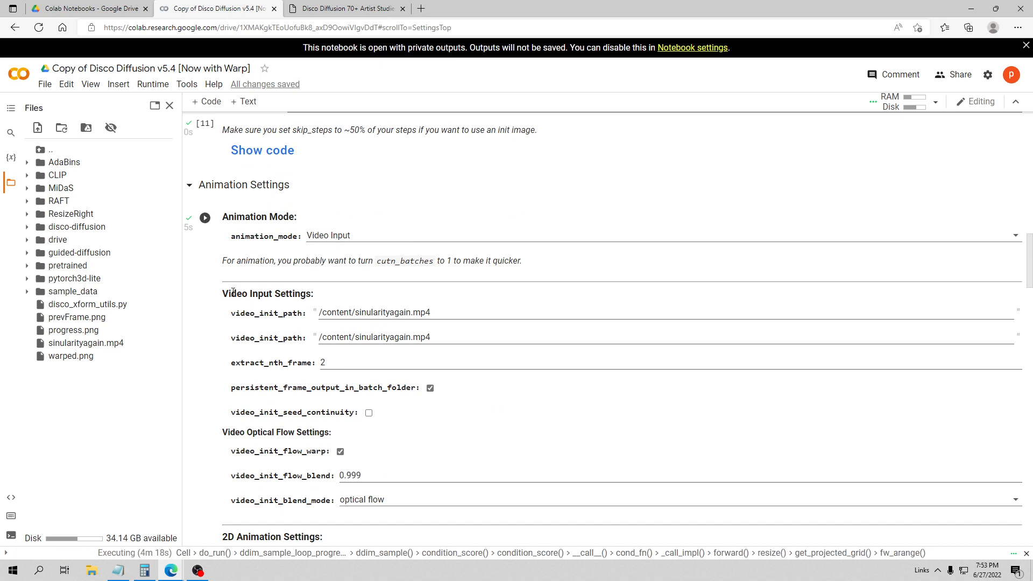
pyautogui.moveTo(85, 343)
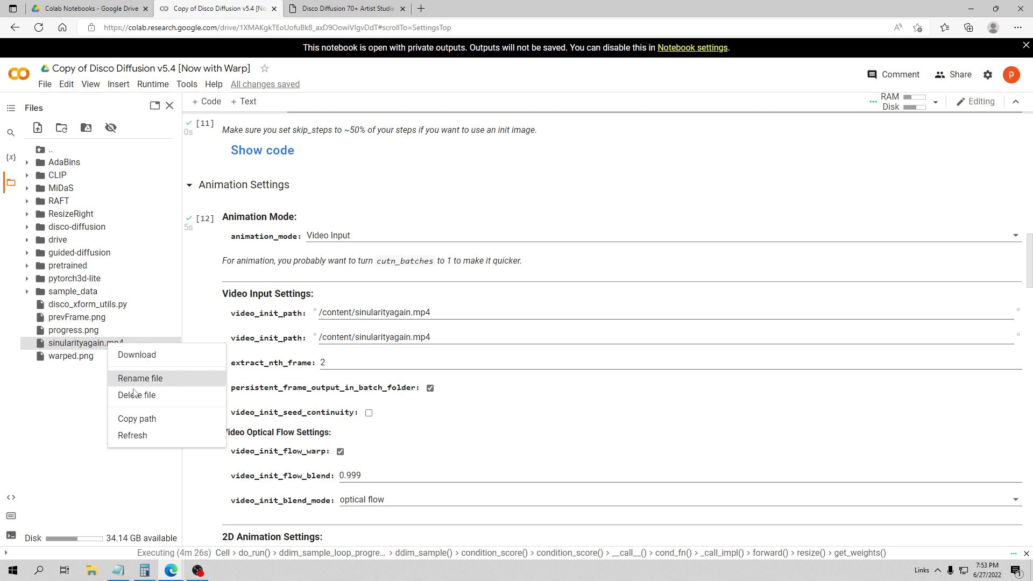
pyautogui.moveTo(136, 418)
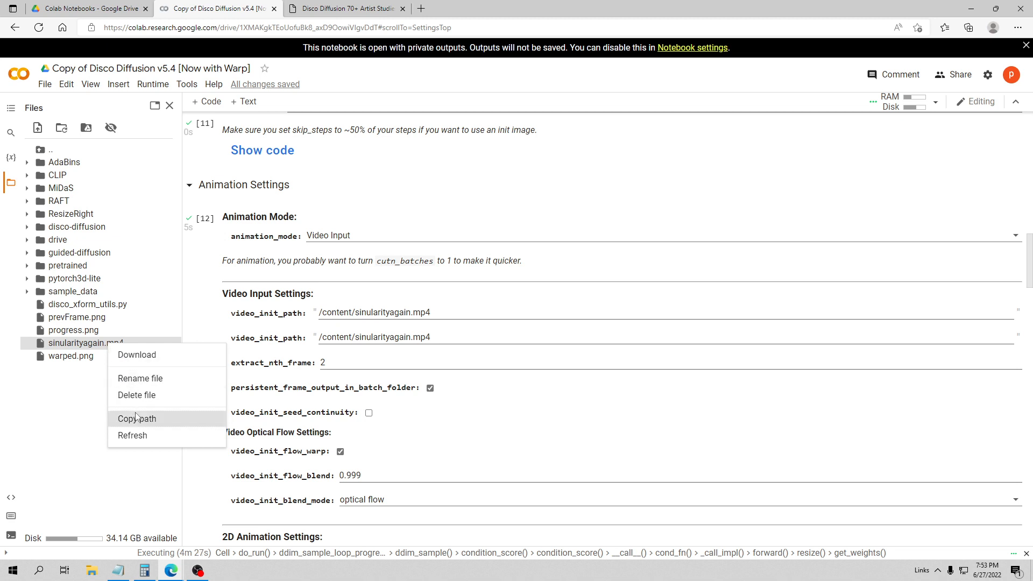
# Step: Copy the source video path and paste /content/sinularityagain.mp4 into the first video_init_path field
pyautogui.click(136, 419)
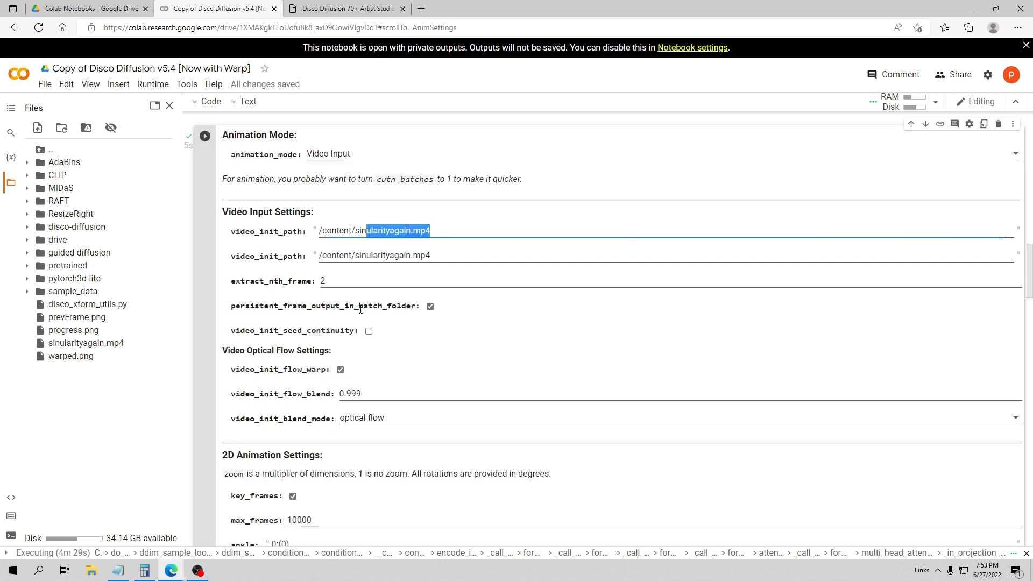
pyautogui.tripleClick(373, 231)
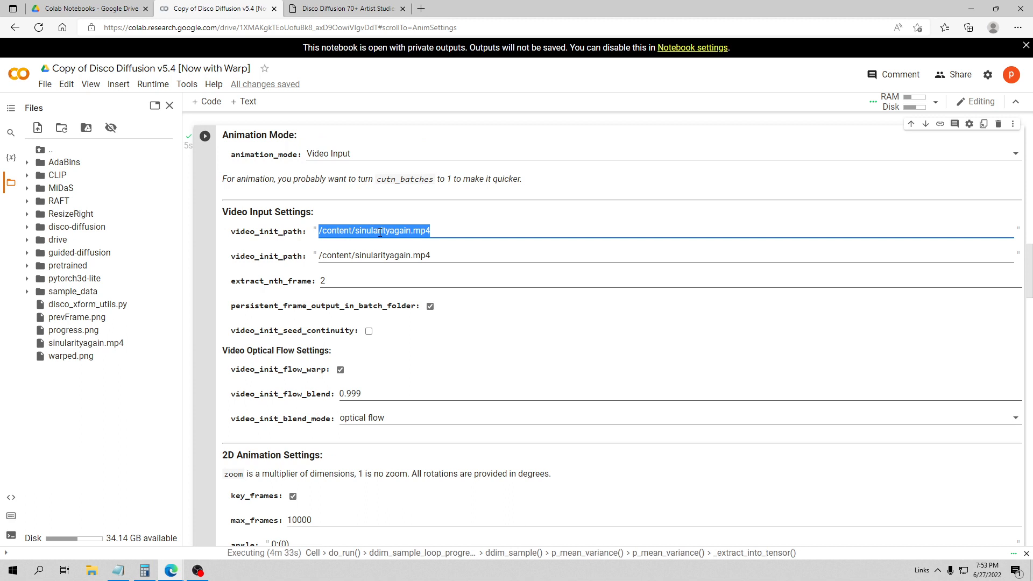
pyautogui.rightClick(375, 231)
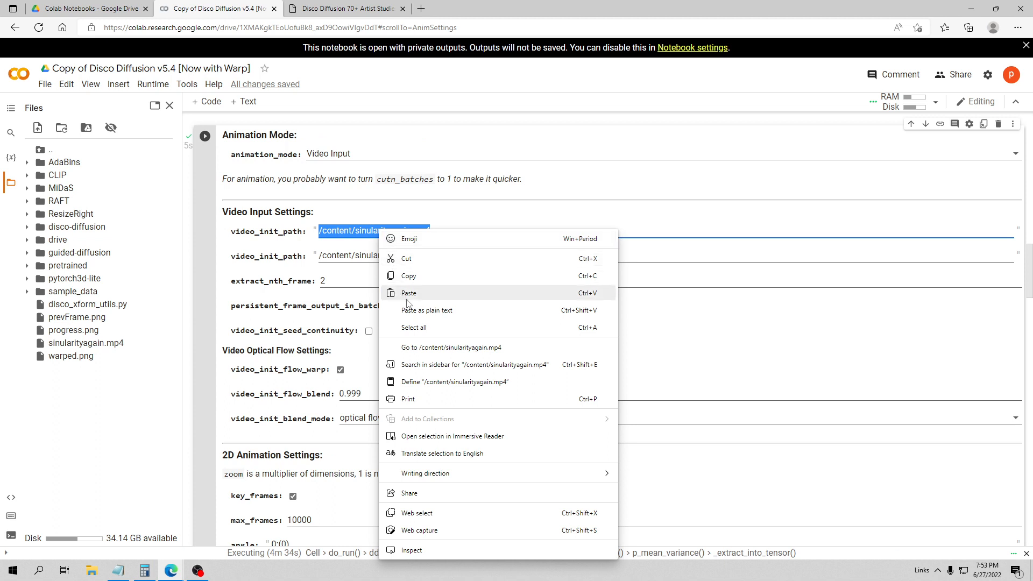
pyautogui.click(408, 293)
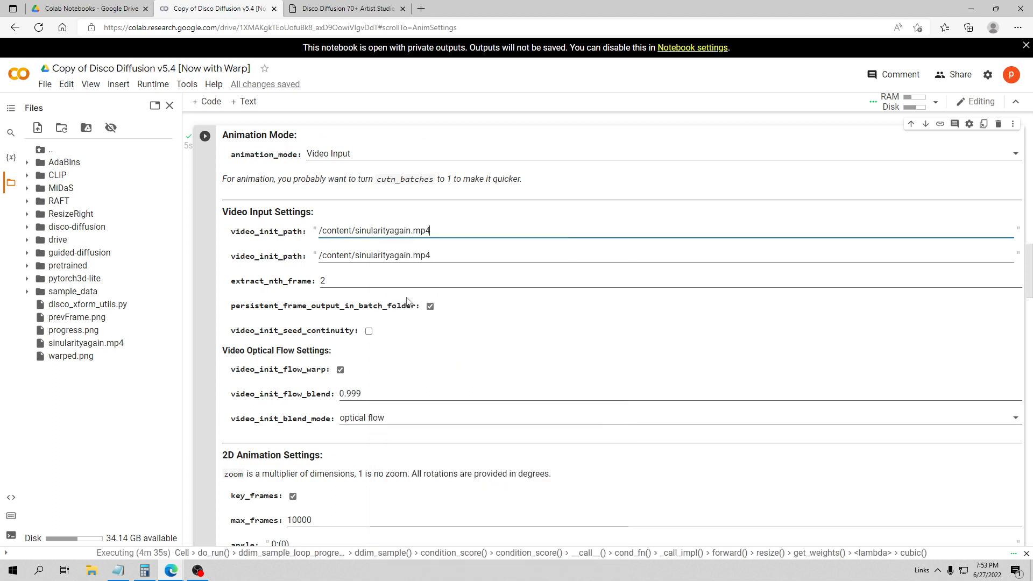
pyautogui.moveTo(393, 244)
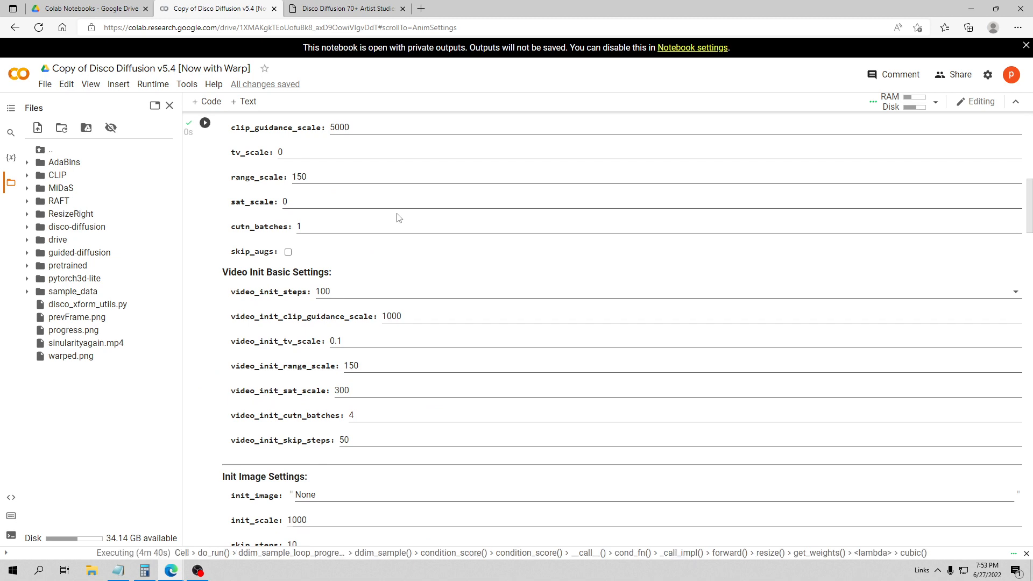
pyautogui.scroll(-3)
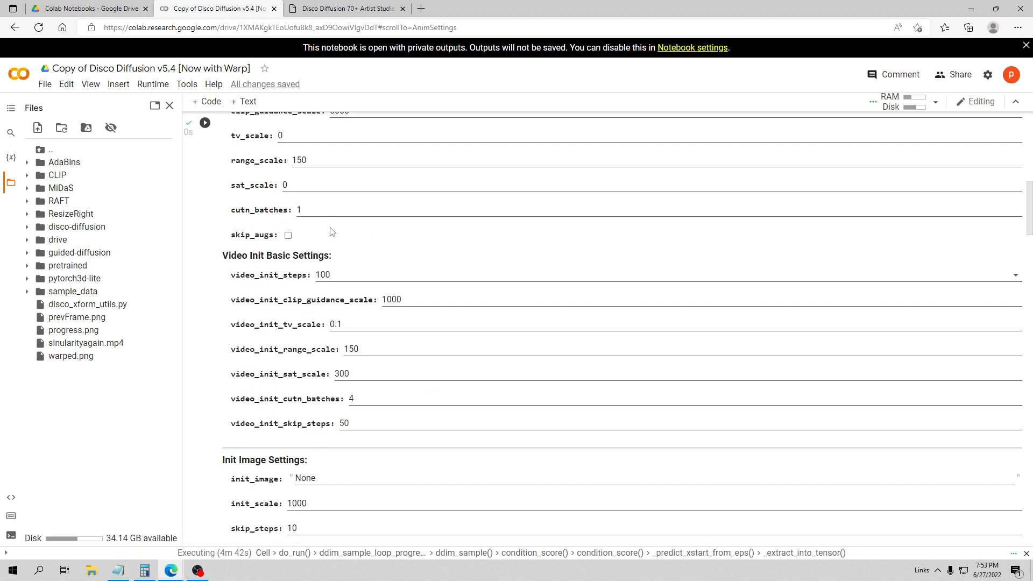
pyautogui.scroll(3)
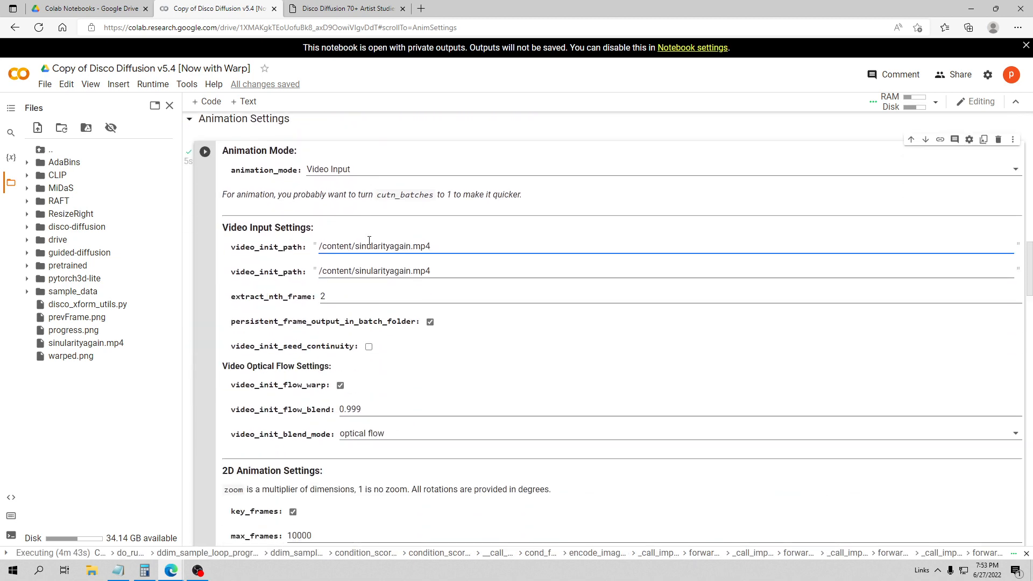
pyautogui.scroll(-3)
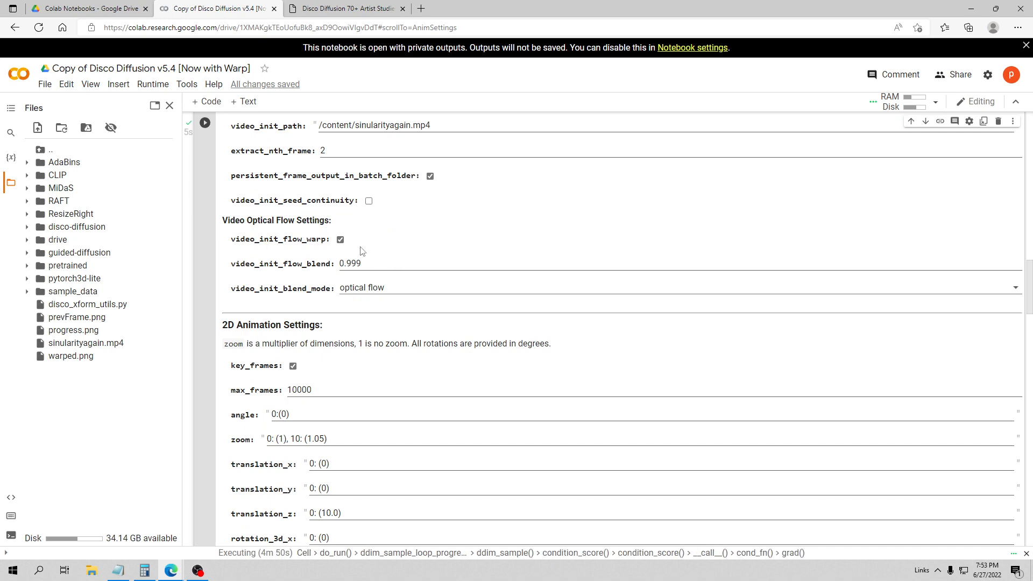
pyautogui.scroll(-3)
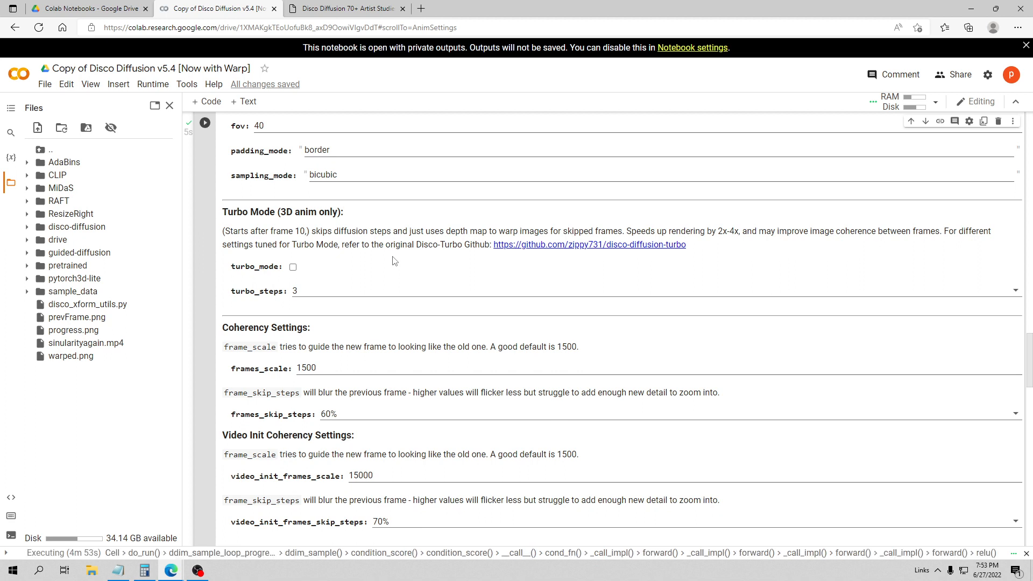
pyautogui.scroll(-3)
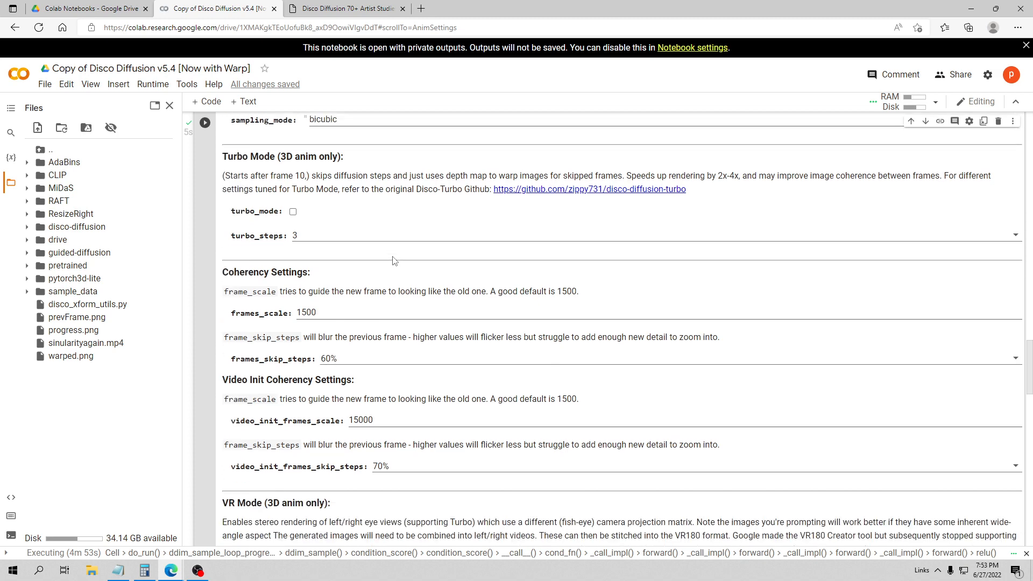
pyautogui.scroll(-3)
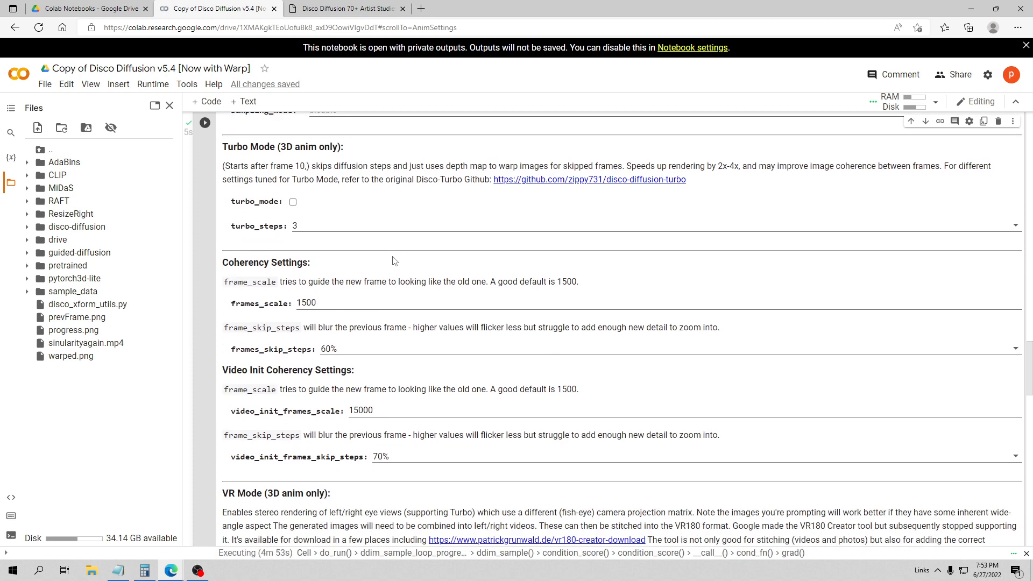
pyautogui.scroll(-3)
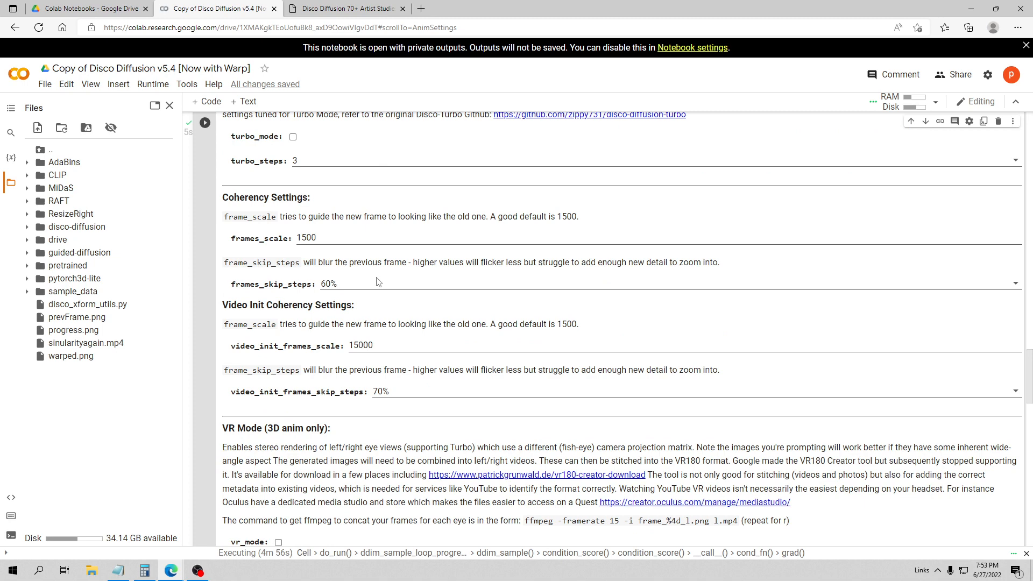
# Step: Scroll past the RAFT and completed 322/322 optical flow cells to the borg-in-glaucous-fog Prompts
pyautogui.scroll(-3)
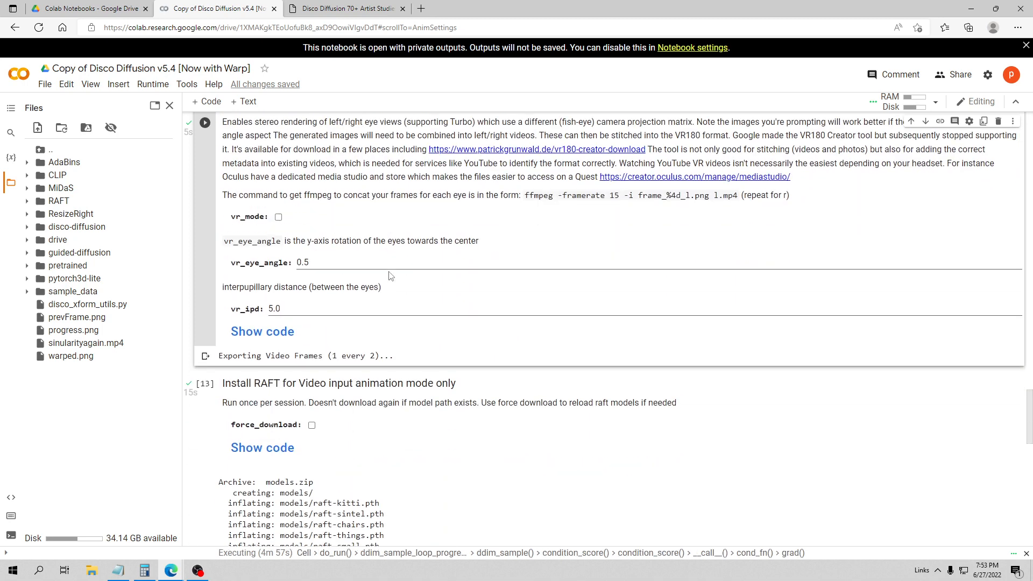
pyautogui.scroll(-3)
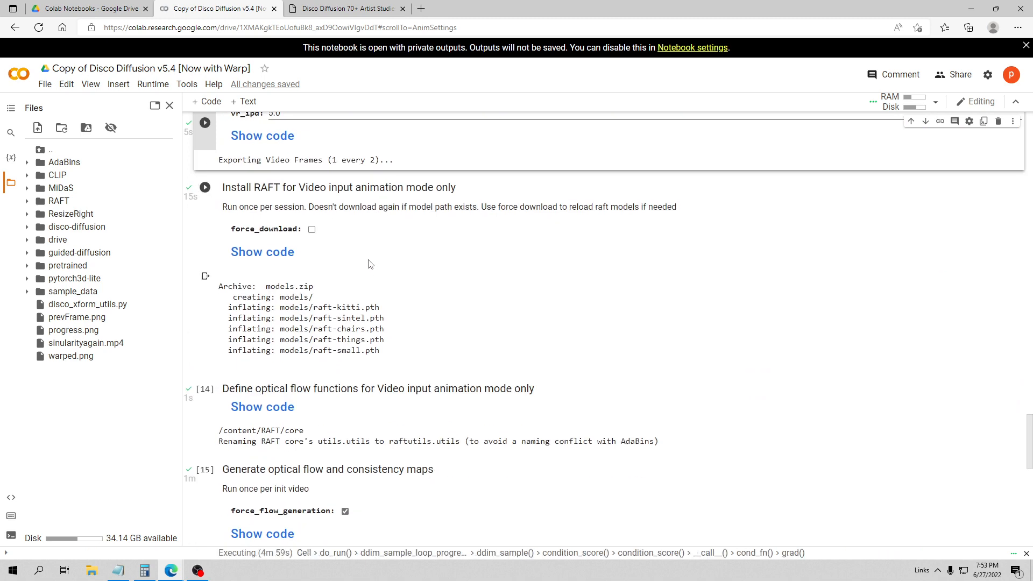
pyautogui.moveTo(204, 187)
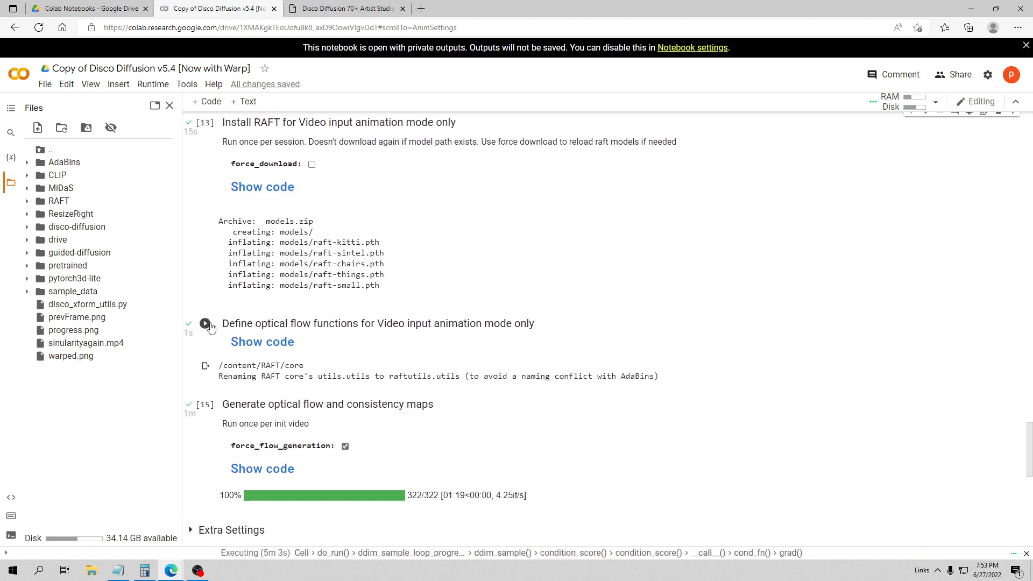
pyautogui.scroll(-3)
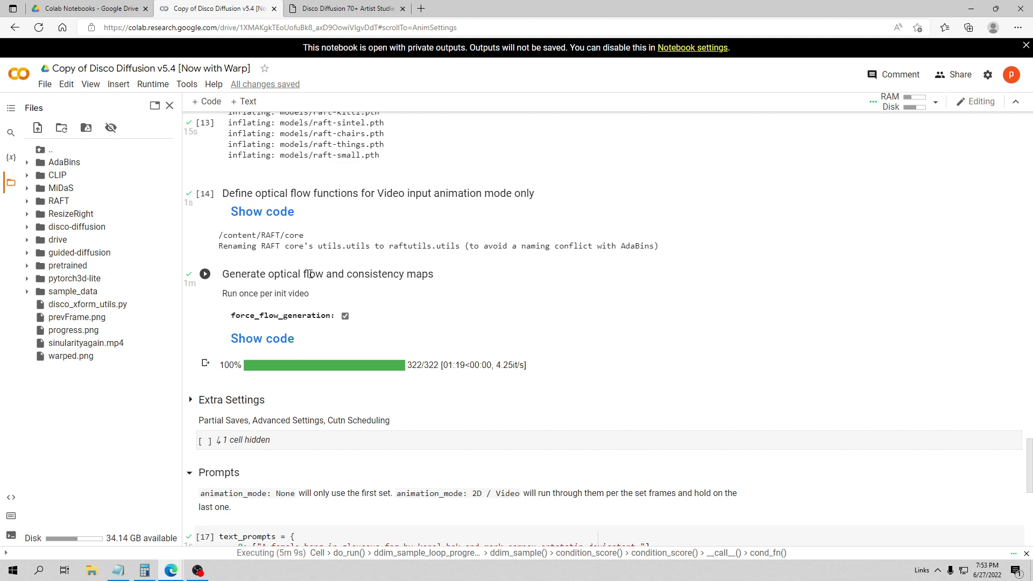
pyautogui.scroll(-3)
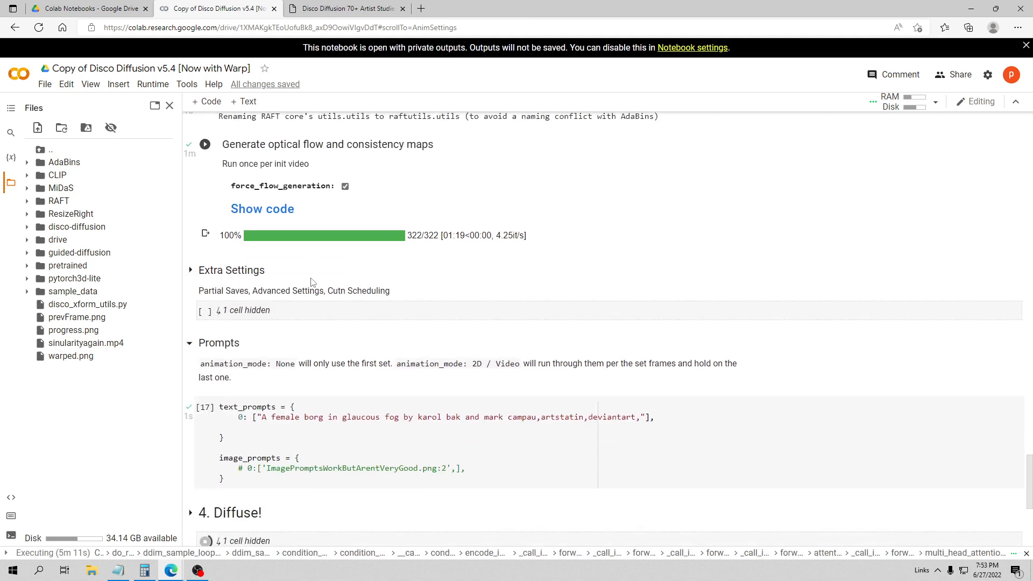
pyautogui.scroll(-3)
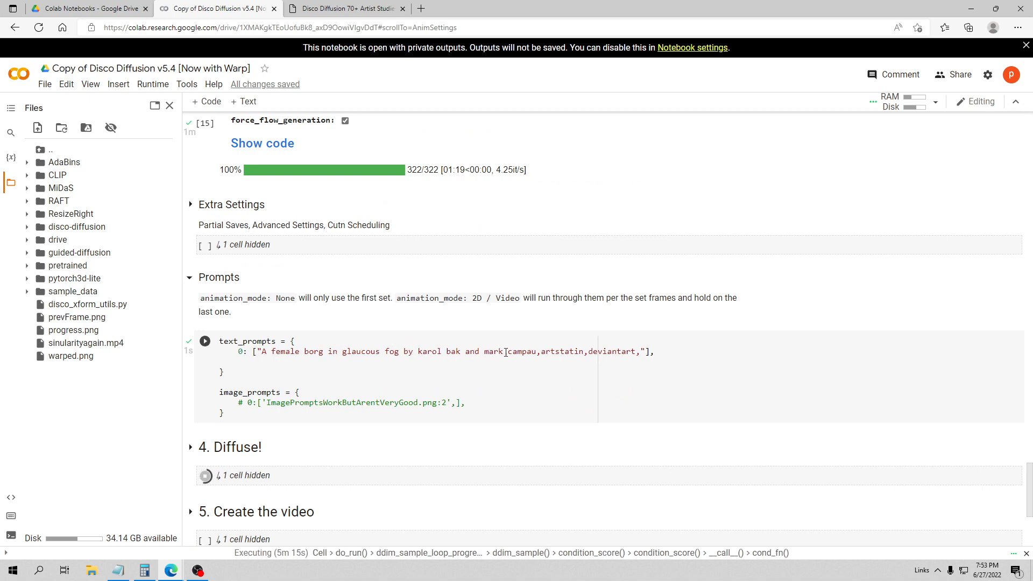
pyautogui.scroll(-3)
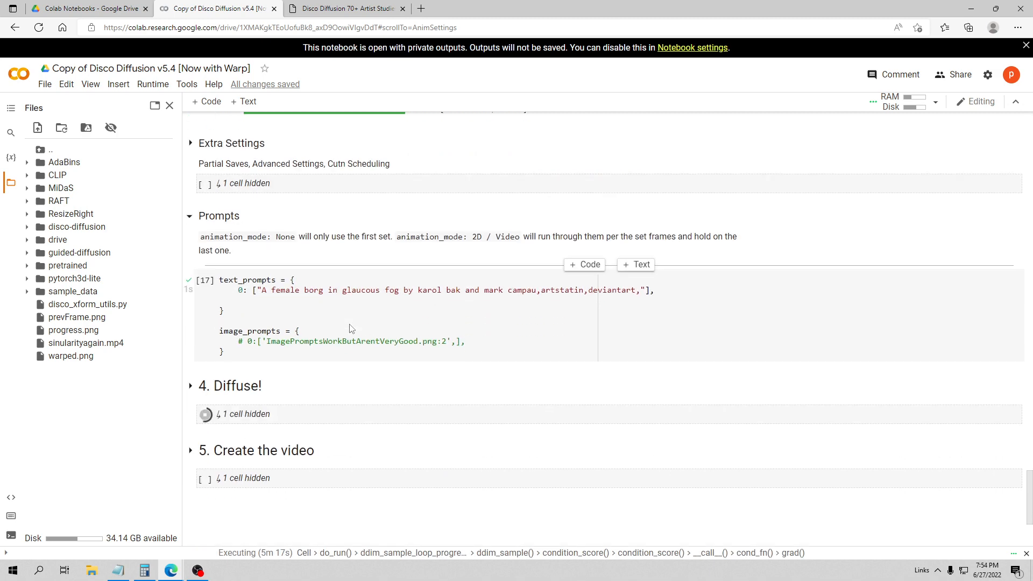
# Step: Expand the Diffuse! section and watch frame 3 of 323 render a borg in blue fog
pyautogui.click(191, 385)
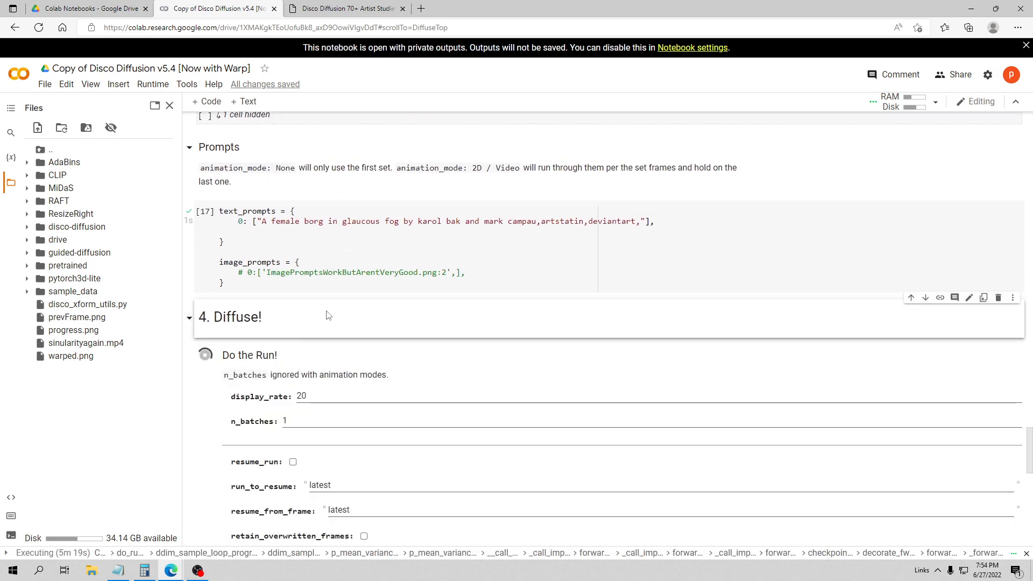
pyautogui.scroll(-3)
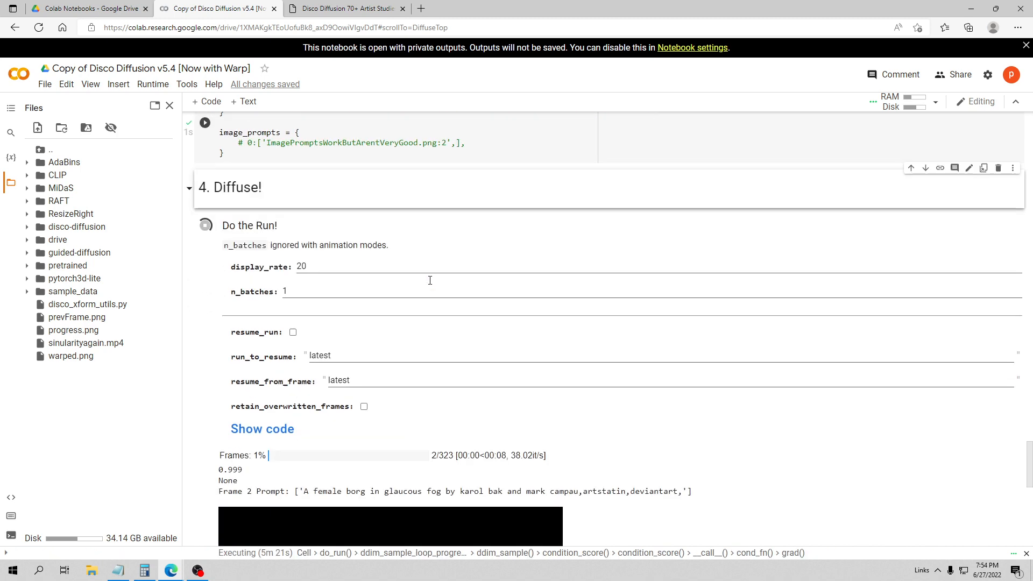
pyautogui.scroll(-3)
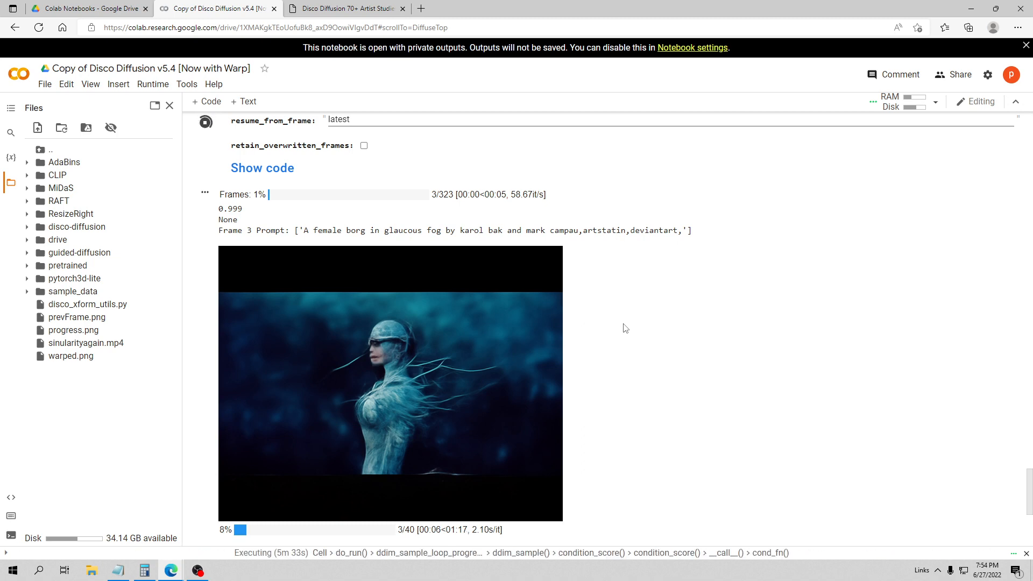
pyautogui.scroll(-3)
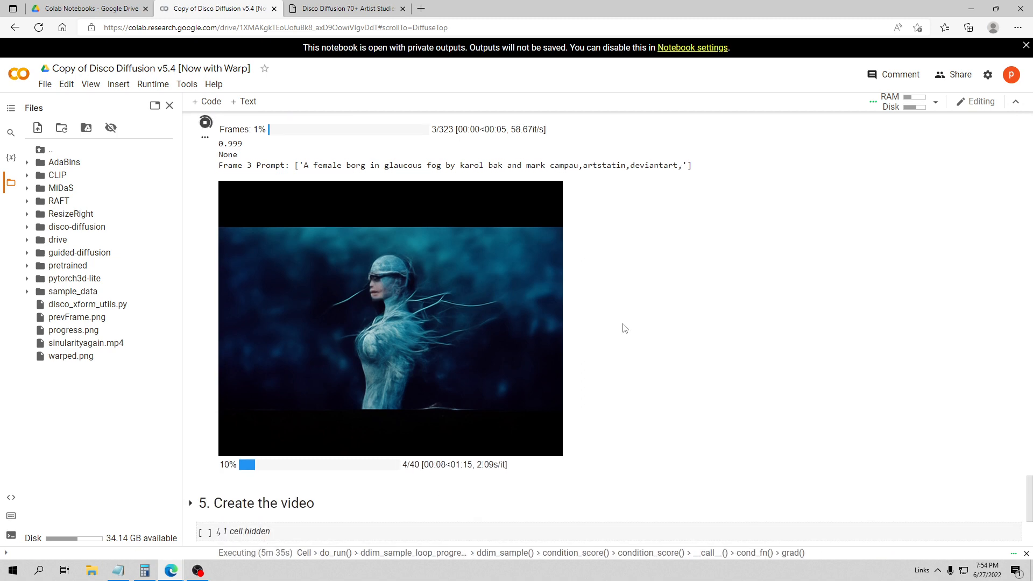